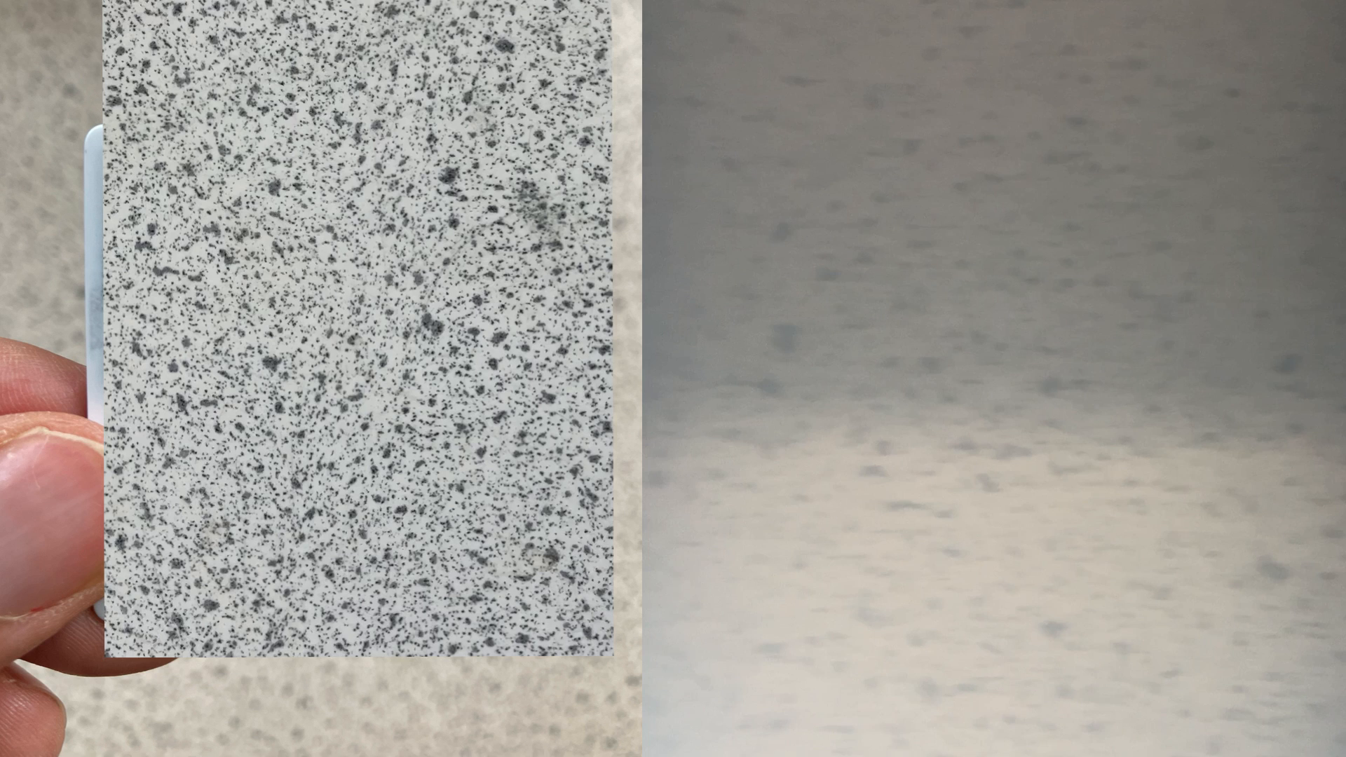
mouse_move(448, 355)
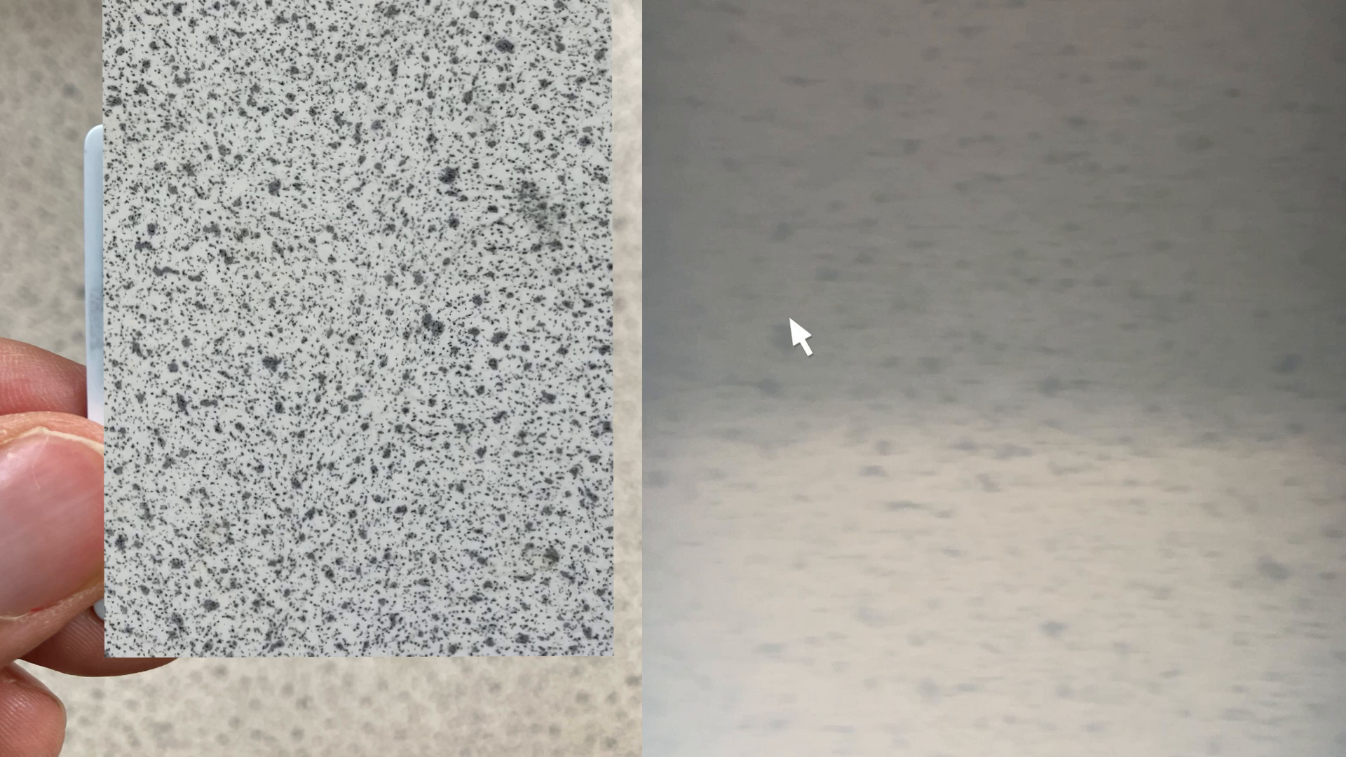
mouse_move(420, 515)
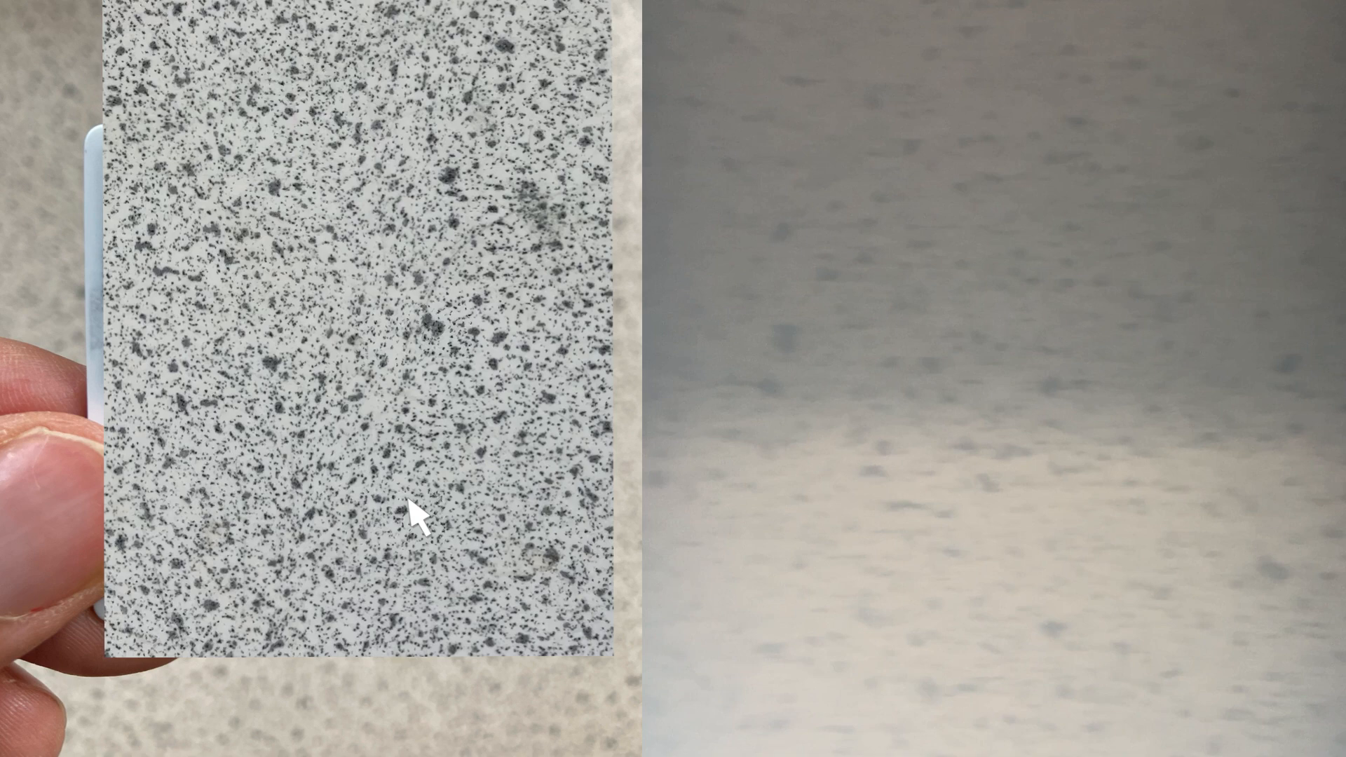